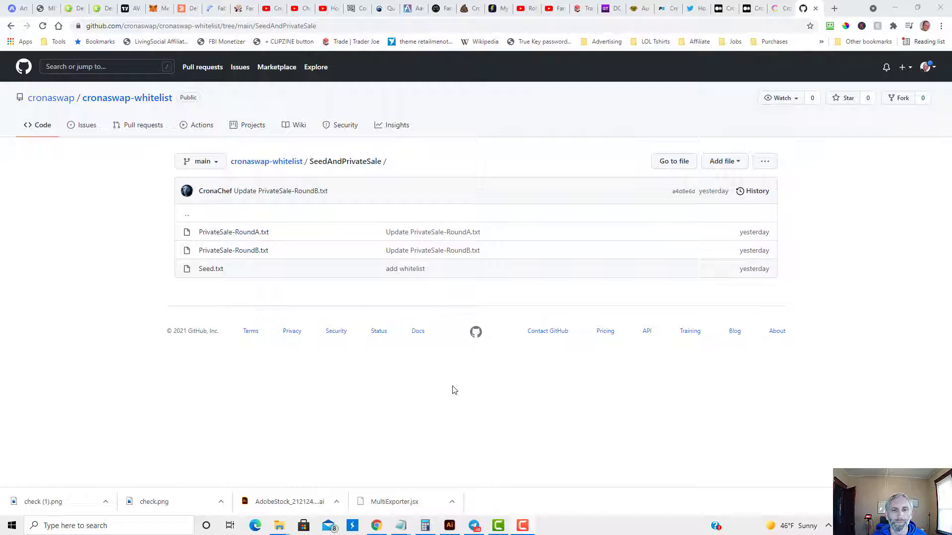
{"action": "mouse_move", "coordinate": [321, 307]}
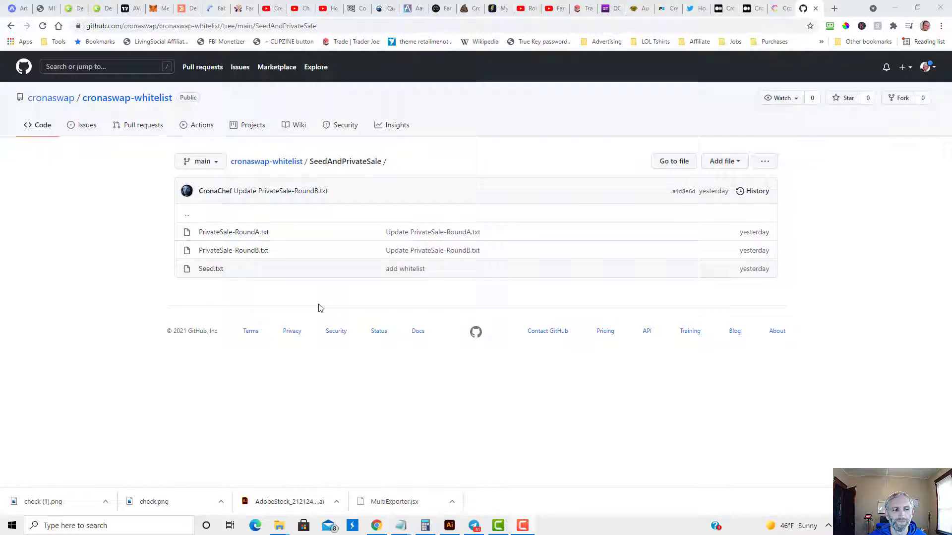
{"action": "mouse_move", "coordinate": [331, 308]}
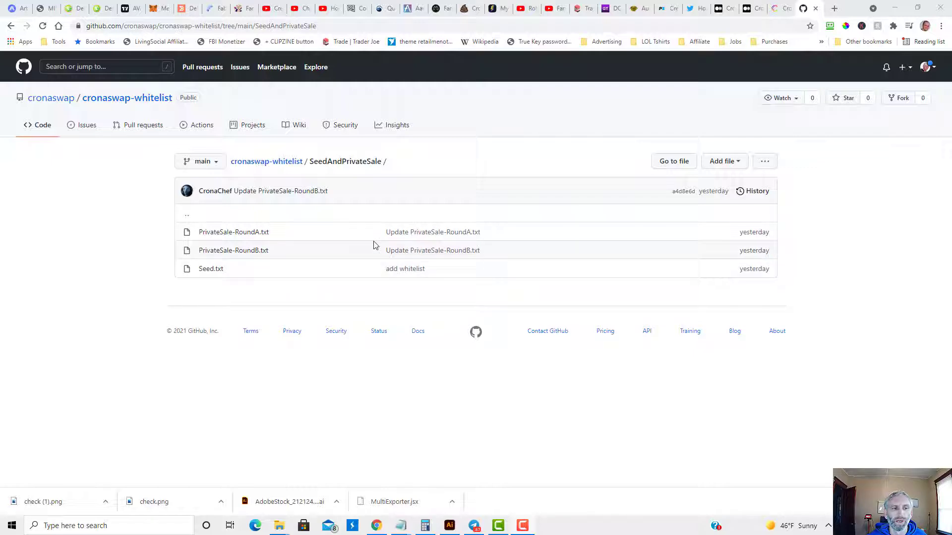
{"action": "mouse_move", "coordinate": [309, 240]}
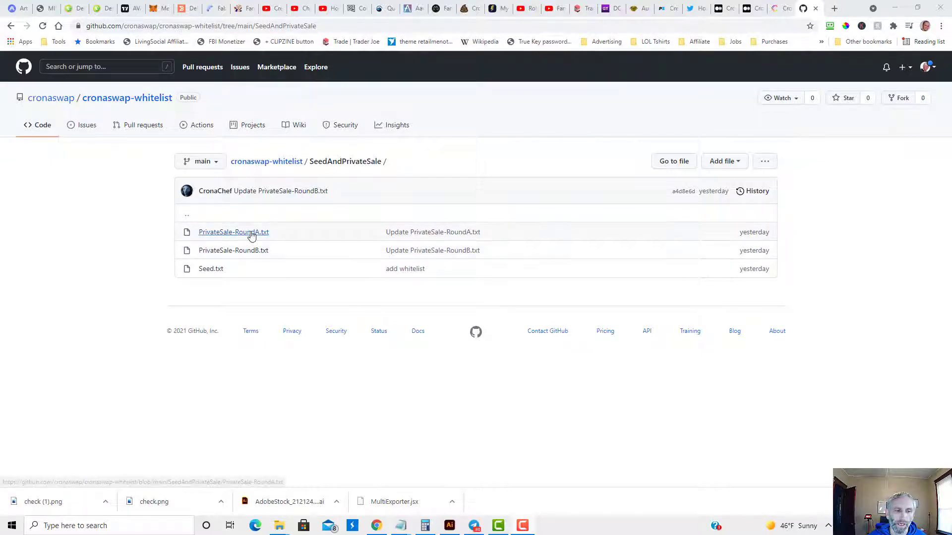
{"action": "mouse_move", "coordinate": [208, 278]}
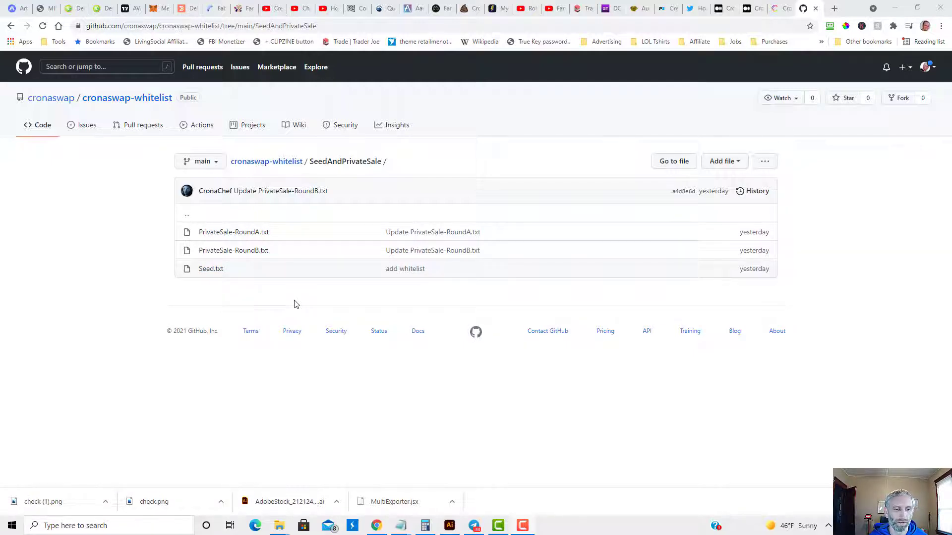
{"action": "mouse_move", "coordinate": [255, 259]}
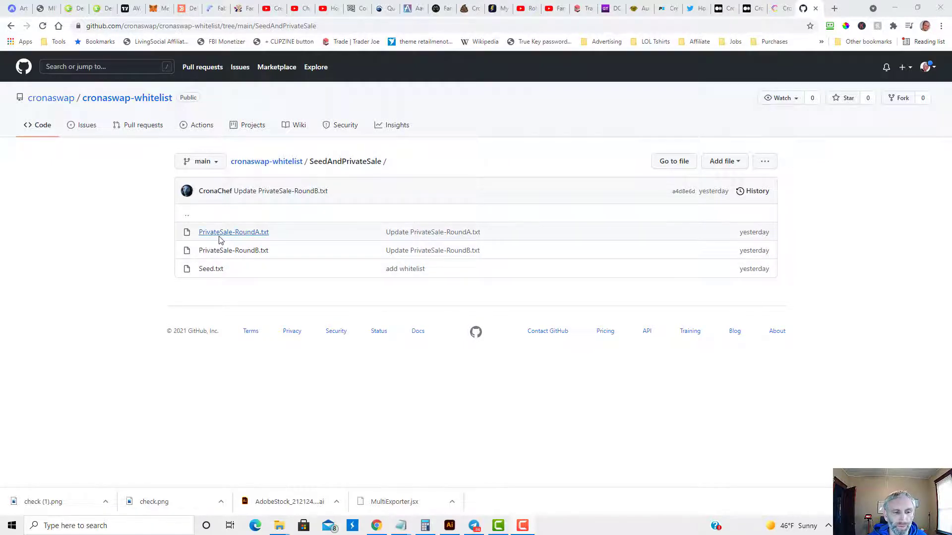
{"action": "mouse_move", "coordinate": [233, 249]}
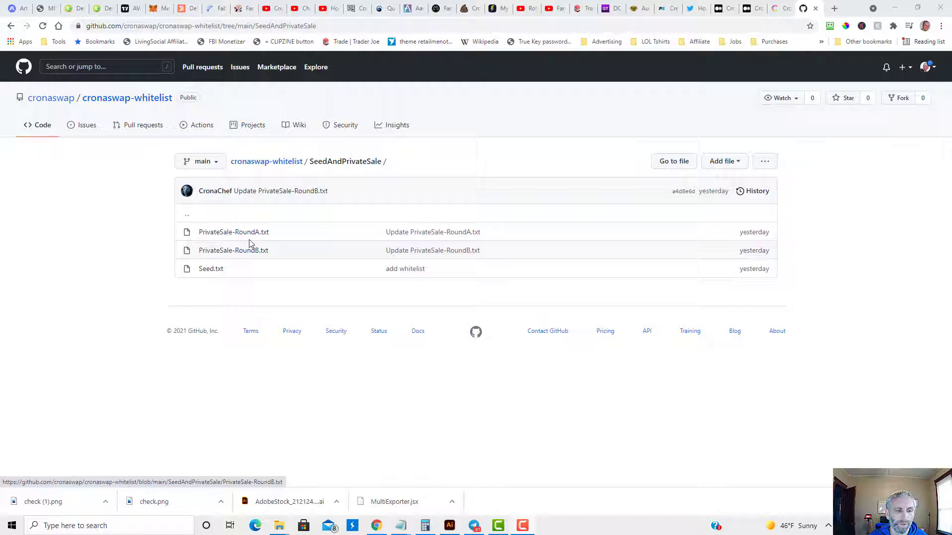
{"action": "mouse_move", "coordinate": [234, 232]}
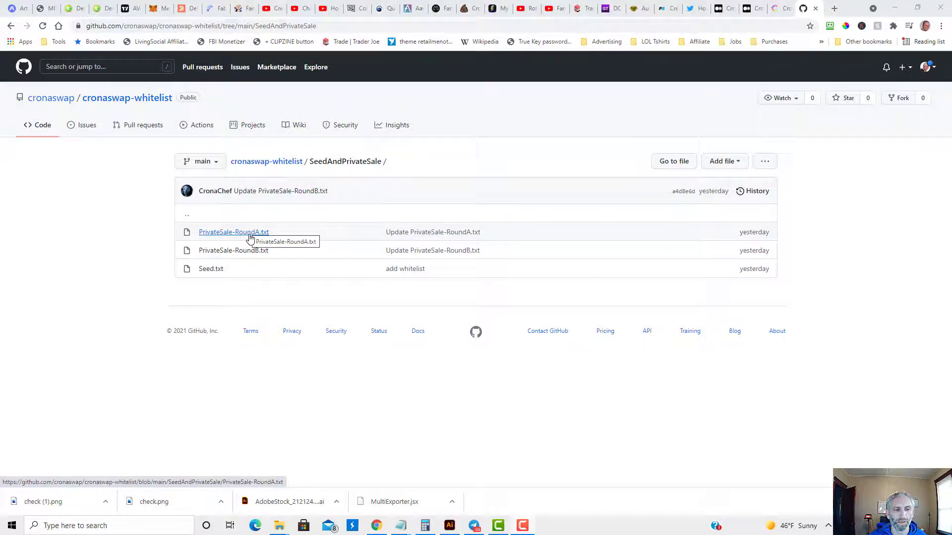
{"action": "left_click", "coordinate": [233, 232]}
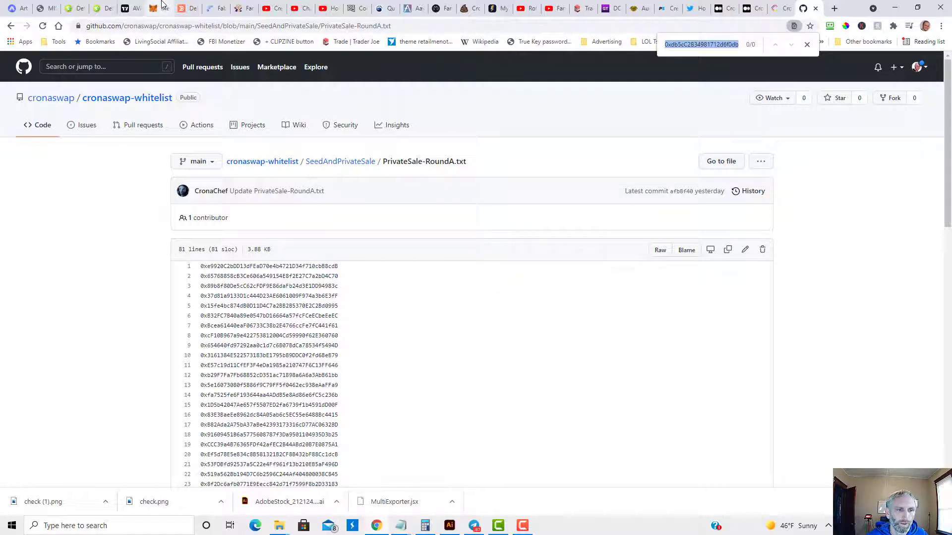
{"action": "left_click", "coordinate": [153, 8]}
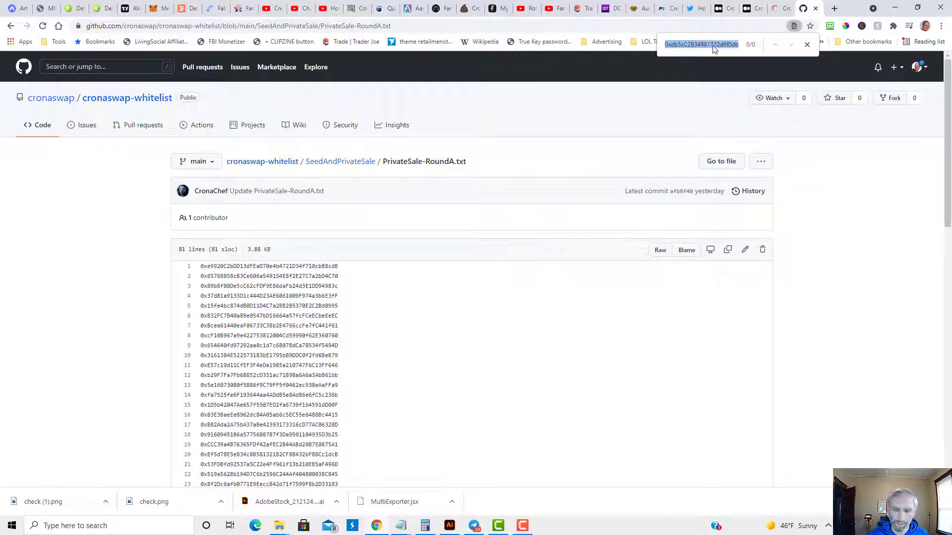
{"action": "type", "text": "f0db608858093F40c6Cb3B7"}
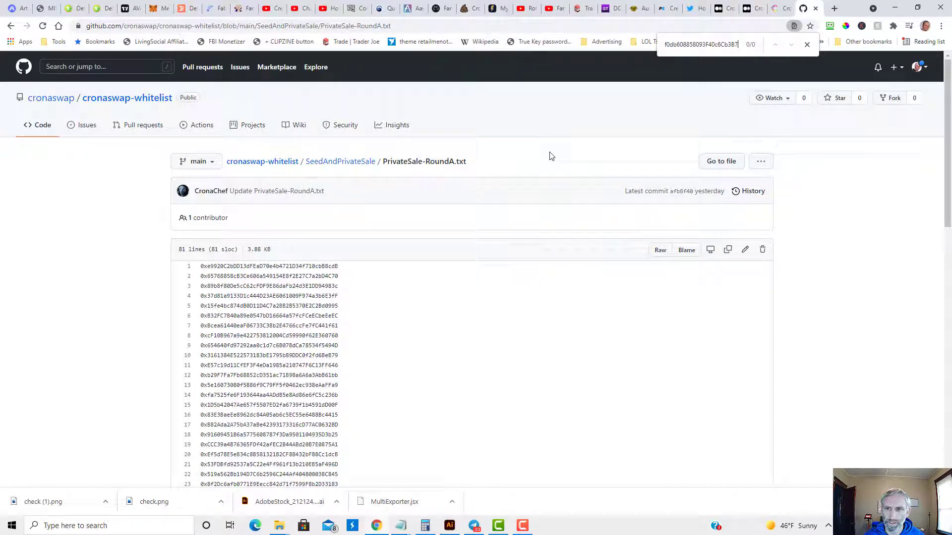
{"action": "scroll", "scroll_direction": "down", "scroll_amount": 3}
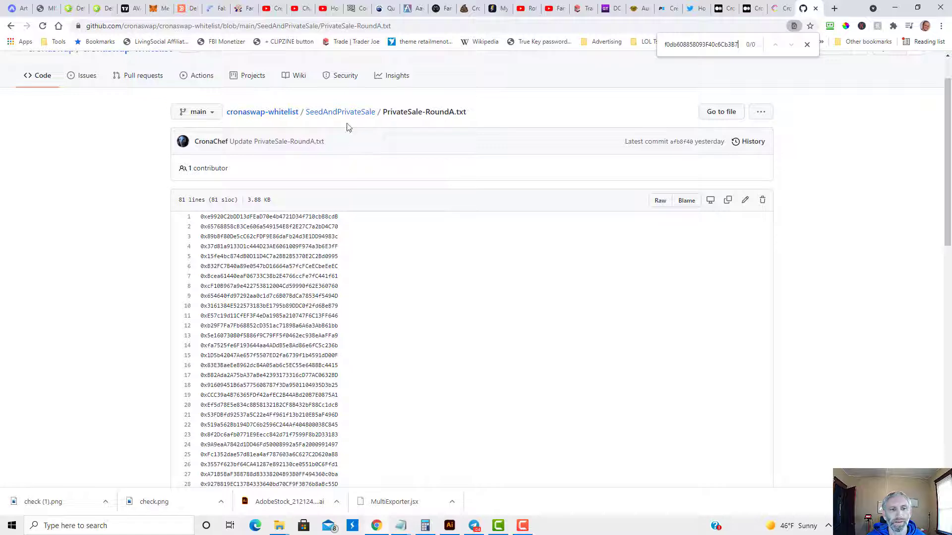
{"action": "left_click", "coordinate": [340, 112]}
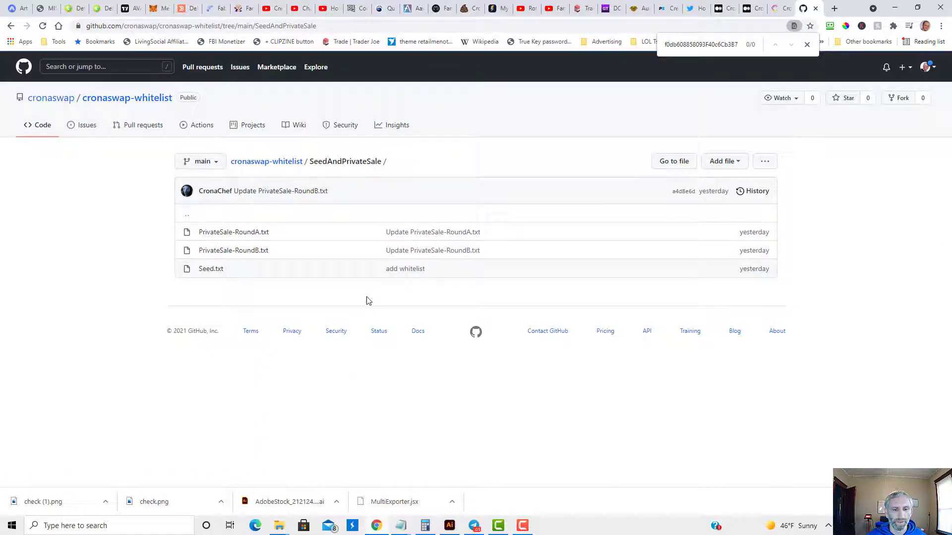
{"action": "left_click", "coordinate": [233, 250]}
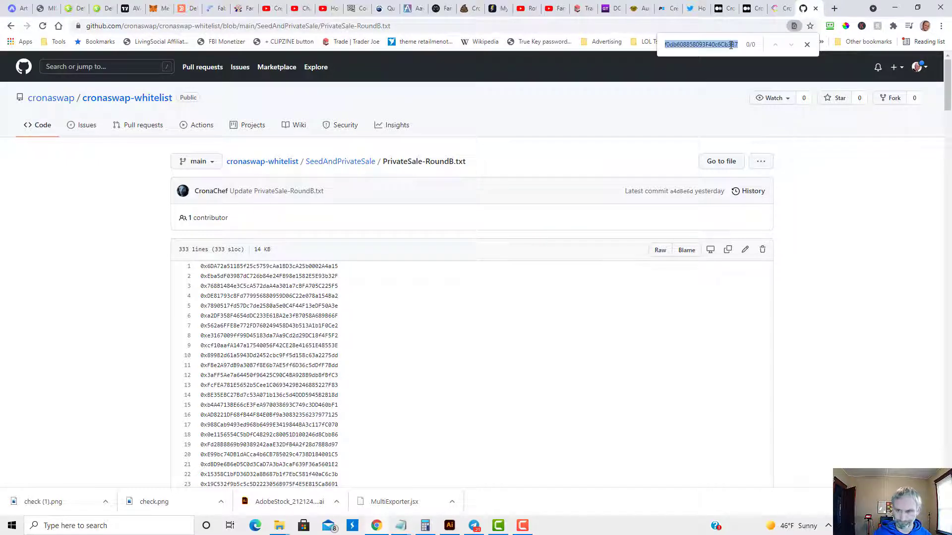
{"action": "scroll", "scroll_direction": "down", "scroll_amount": 3}
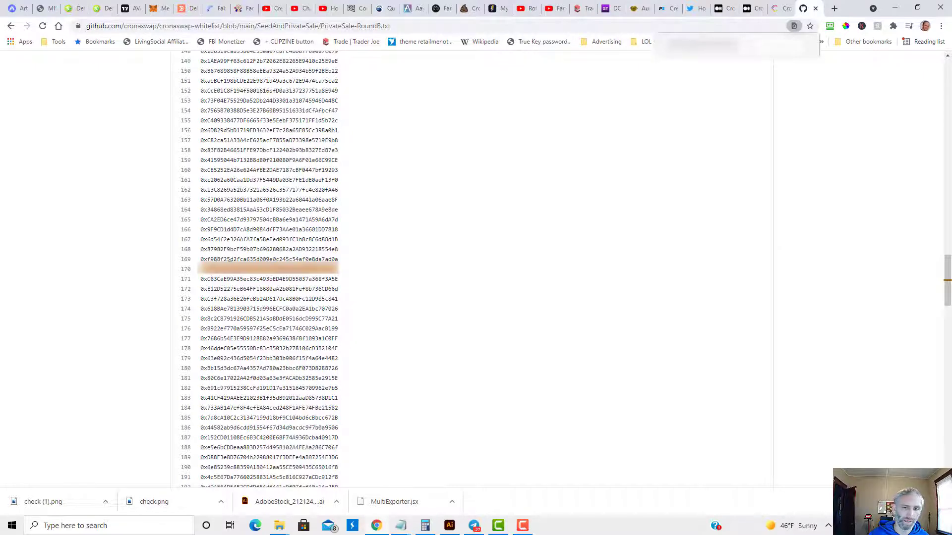
{"action": "mouse_move", "coordinate": [391, 194]}
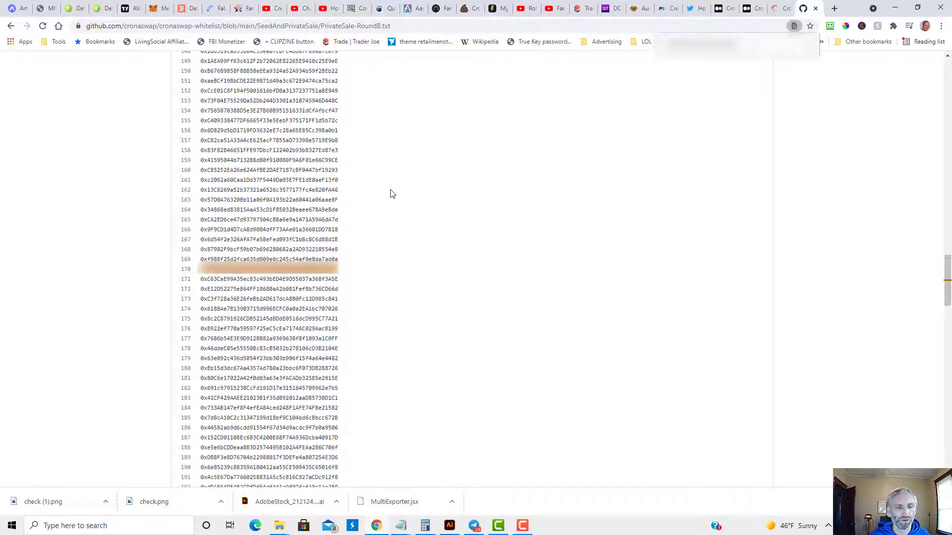
{"action": "type", "text": "f0db608858093F40c6Cb3B7"}
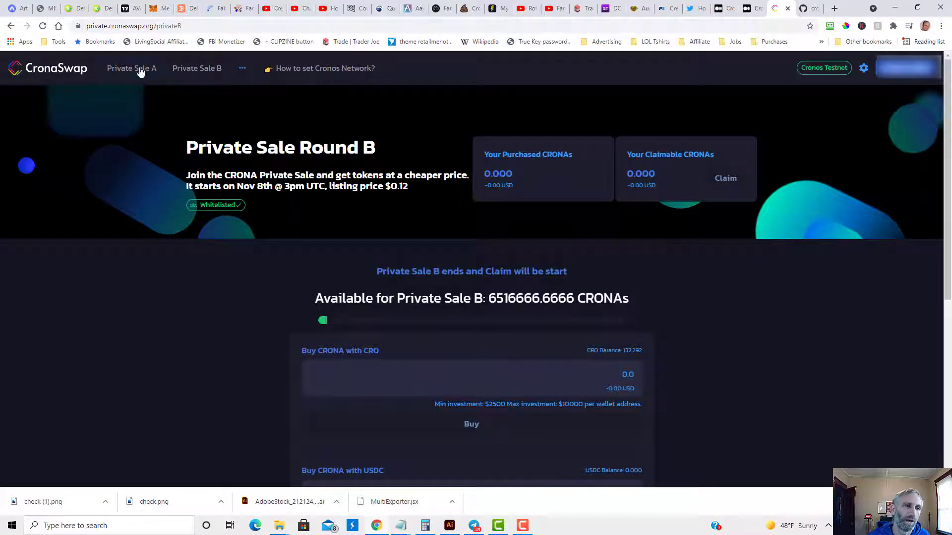
Show the Private Sale Round A page, where the wallet appears as not whitelisted
{"action": "left_click", "coordinate": [130, 69]}
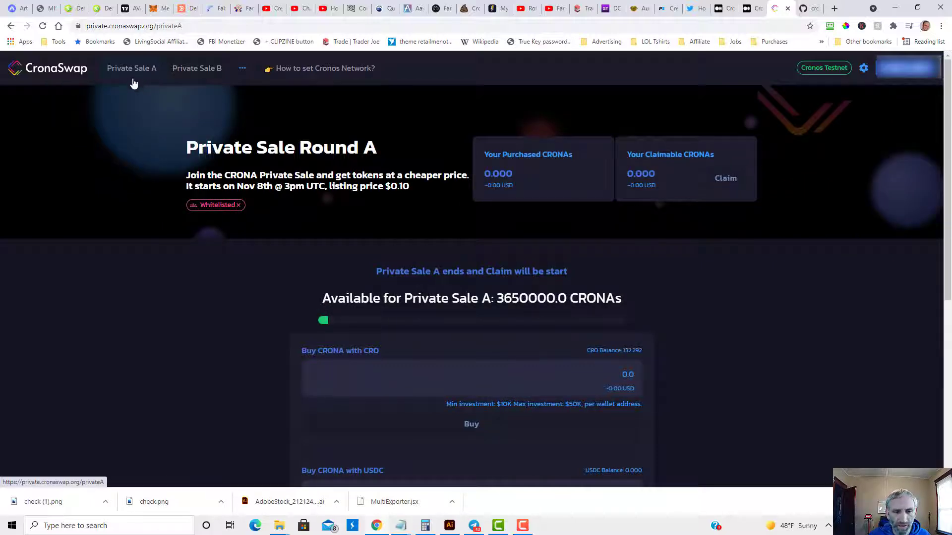
{"action": "scroll", "scroll_direction": "down", "scroll_amount": 3}
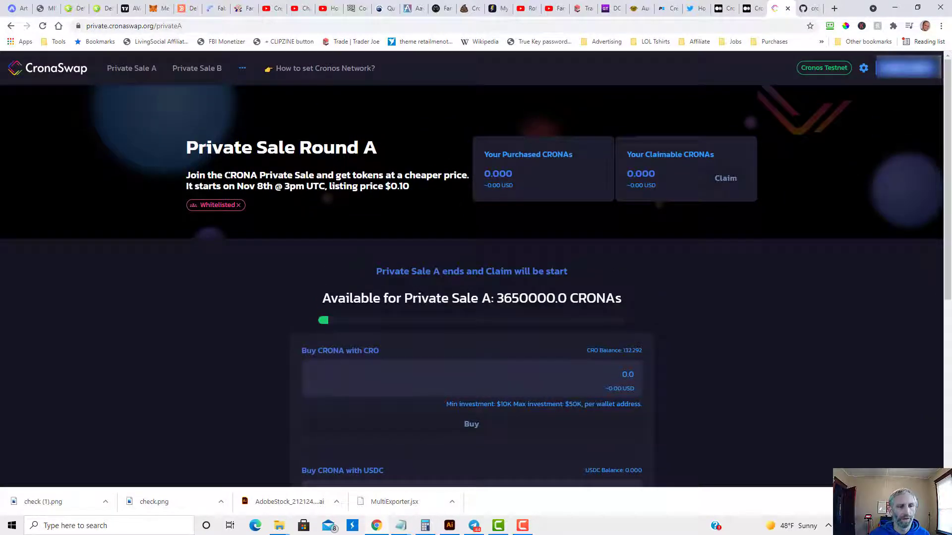
Show Private Sale Round B with its green Whitelisted badge, then the sale description and contract address
{"action": "left_click", "coordinate": [196, 68]}
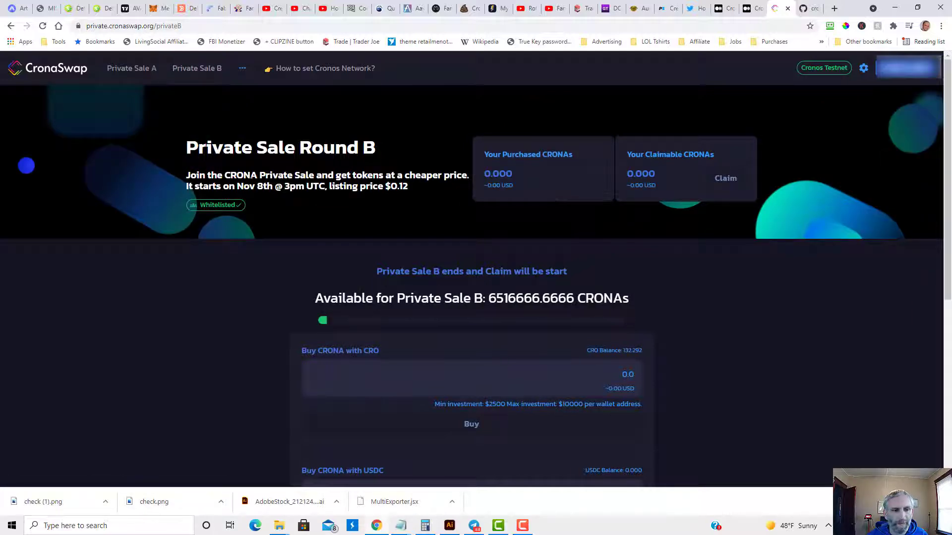
{"action": "left_click", "coordinate": [905, 68]}
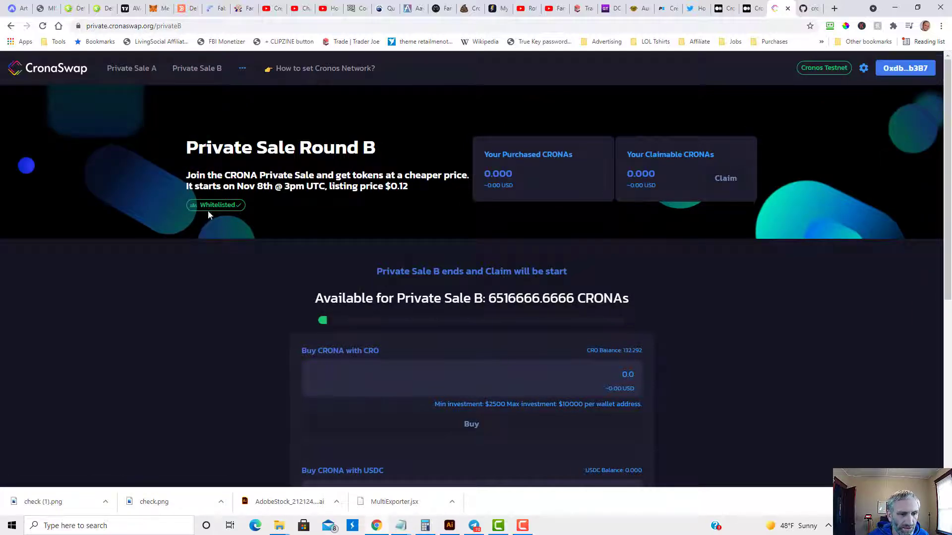
{"action": "mouse_move", "coordinate": [238, 213]}
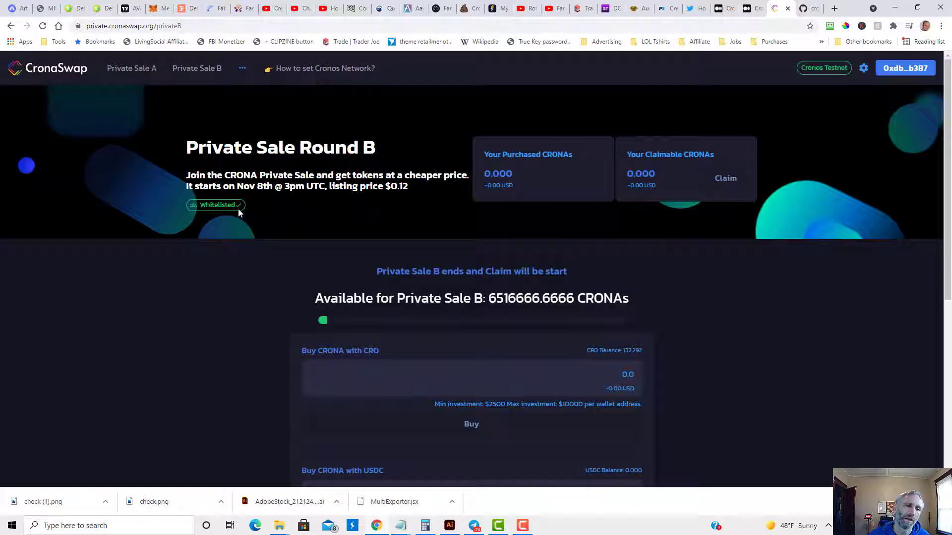
{"action": "mouse_move", "coordinate": [275, 235]}
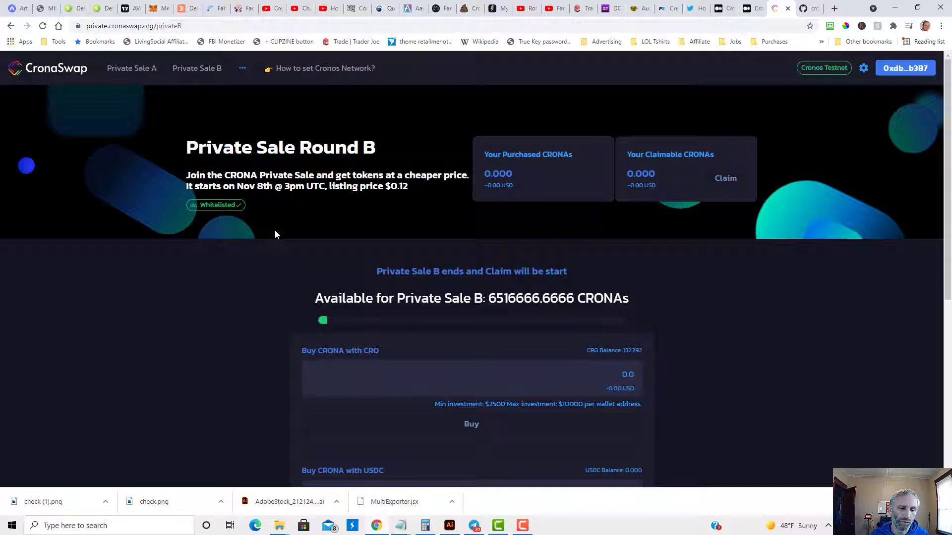
{"action": "scroll", "scroll_direction": "down", "scroll_amount": 3}
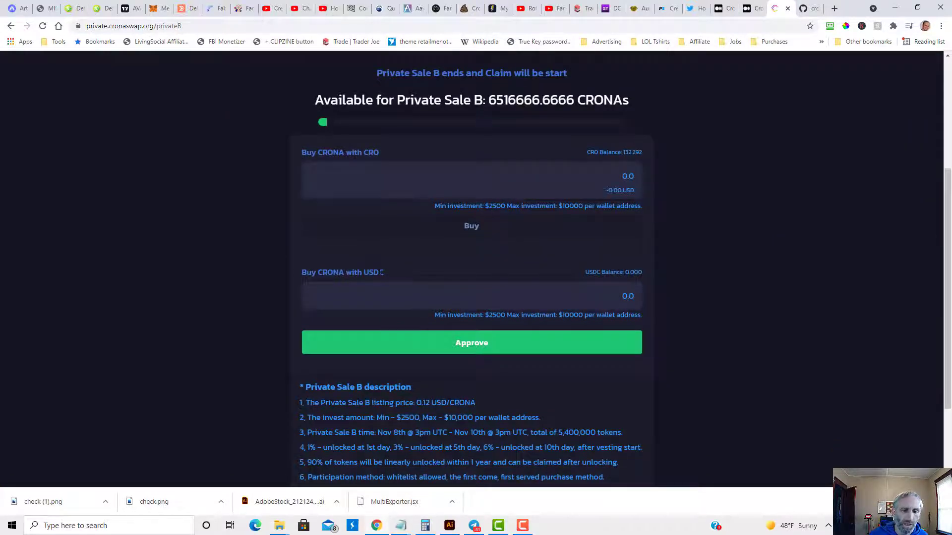
{"action": "scroll", "scroll_direction": "down", "scroll_amount": 3}
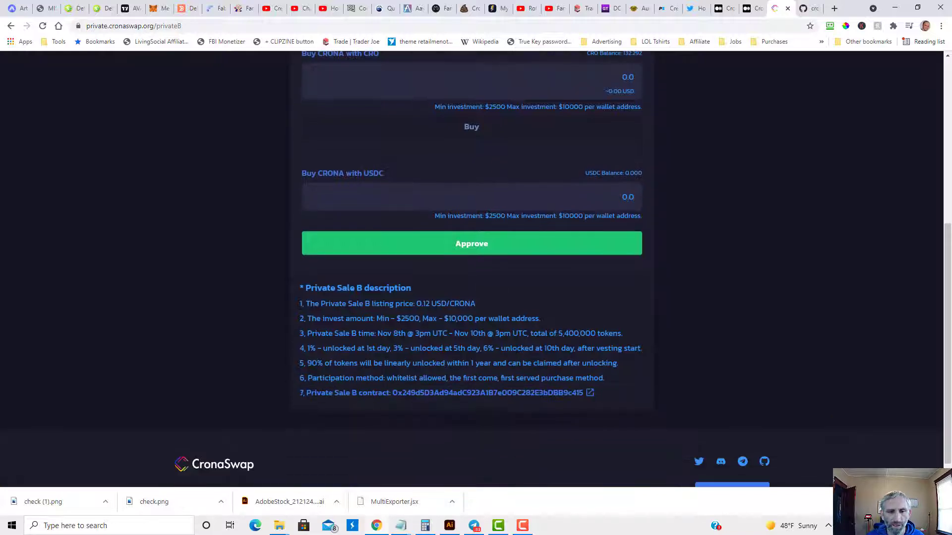